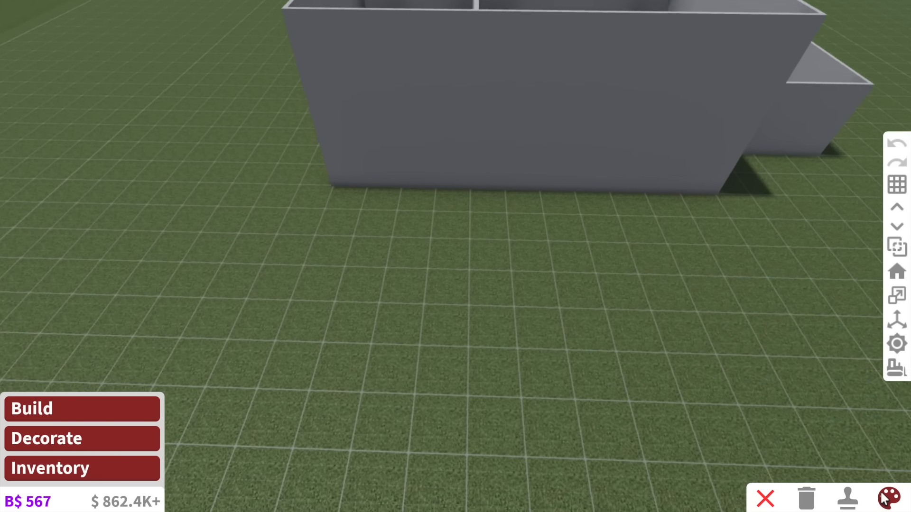
Draw the grey exterior house walls on the grass plot with the Wall tool.
click(896, 498)
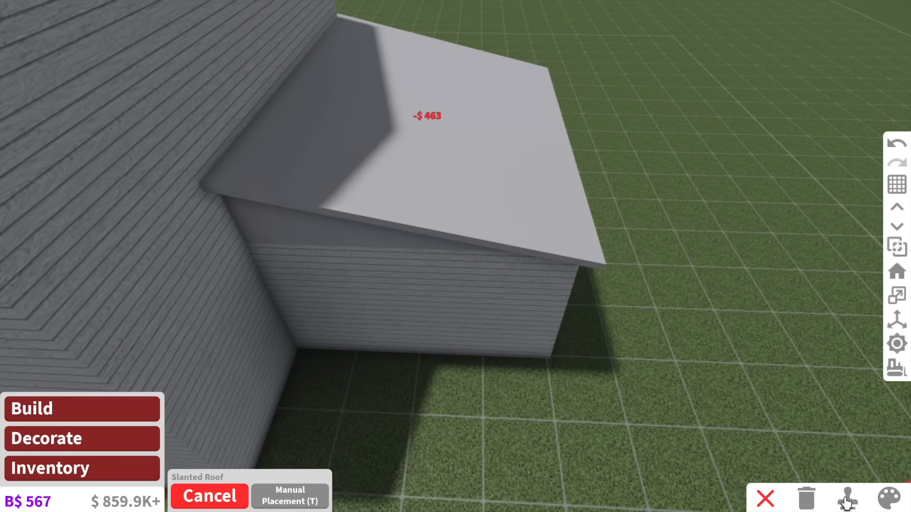
Fit a slanted roof on the extension and add double doors with an outdoor wall lamp above.
click(894, 498)
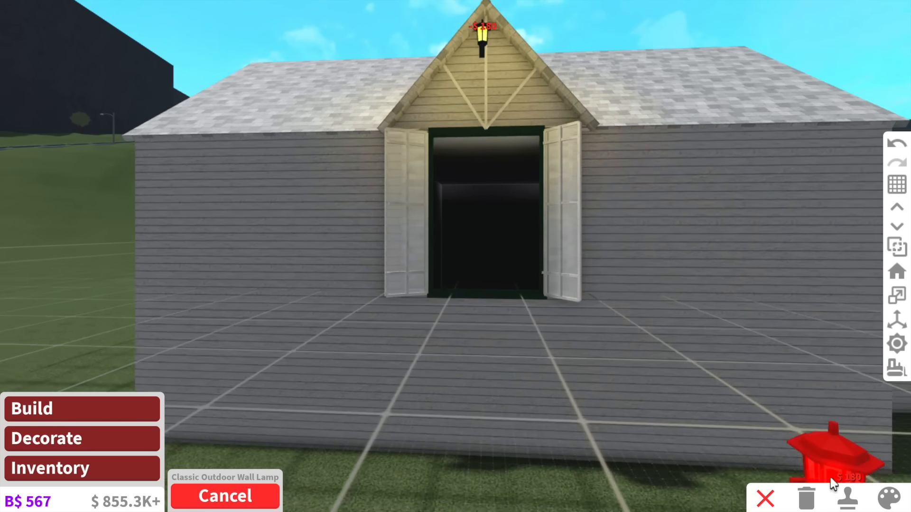
Position the $22 grey wall fixture on the siding beside the glass-paned door.
click(894, 498)
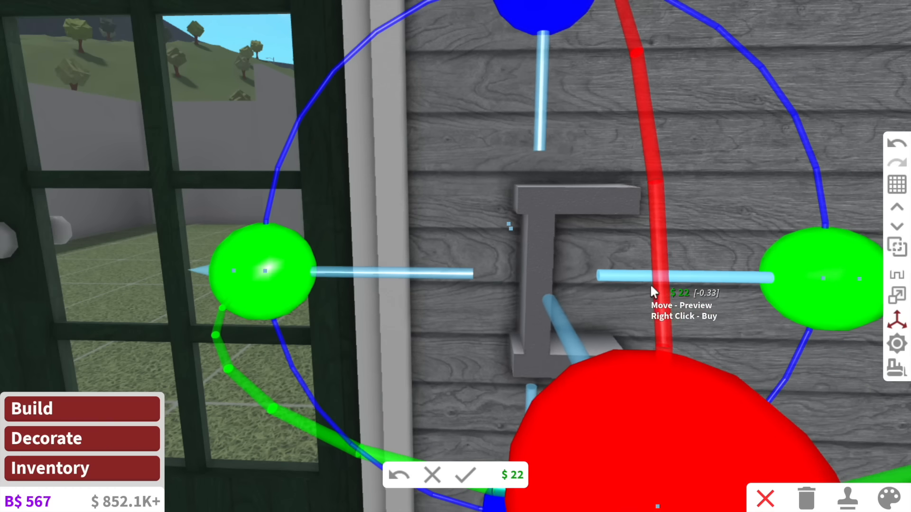
click(892, 498)
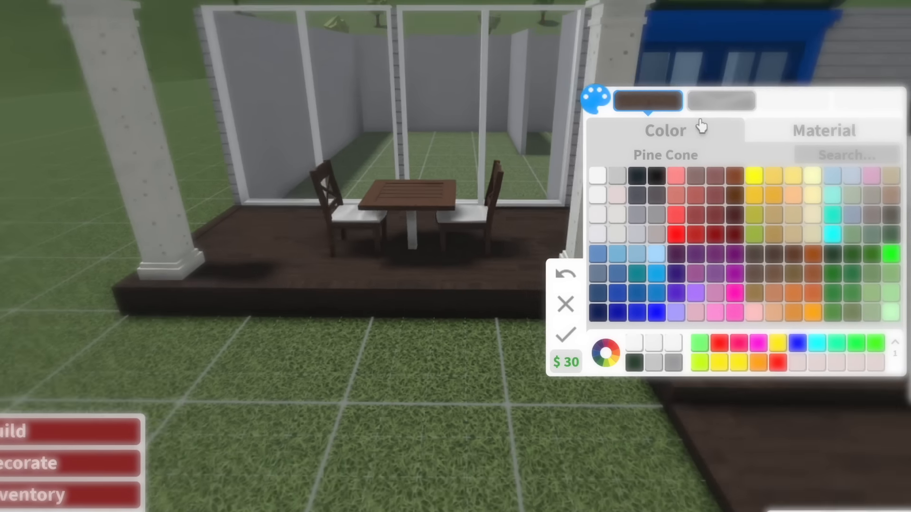
Paint the porch dining set a wood colour and set the table with forks, plates and a candle.
click(823, 130)
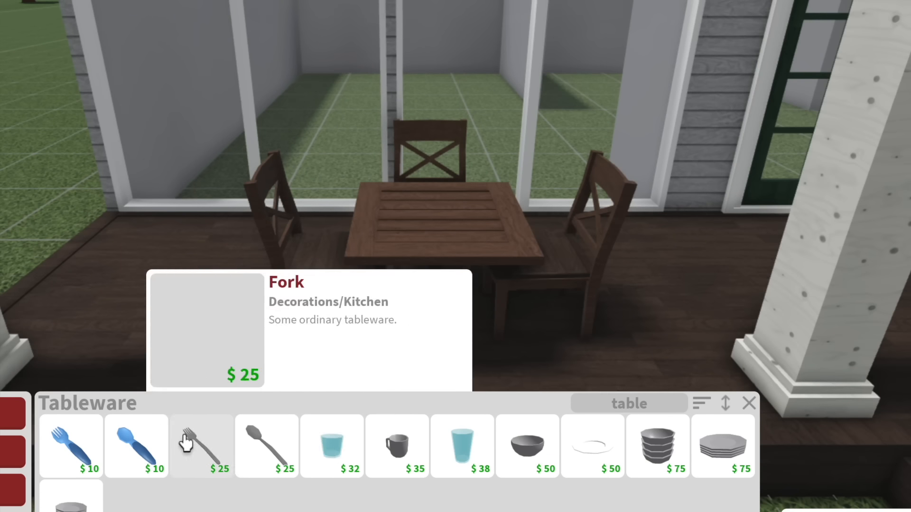
click(592, 445)
text(barb)
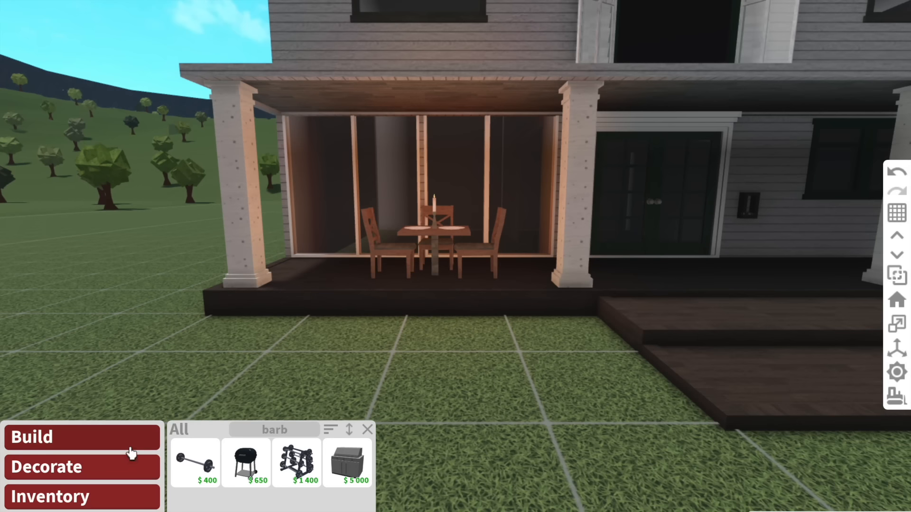
Place Large Organic Trees, hedge cubes and Rough Trees around the front yard.
click(347, 463)
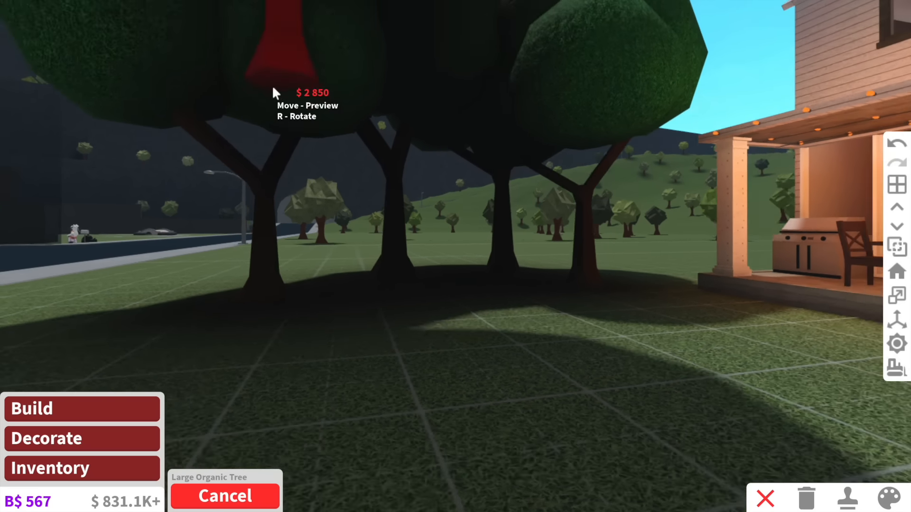
click(224, 495)
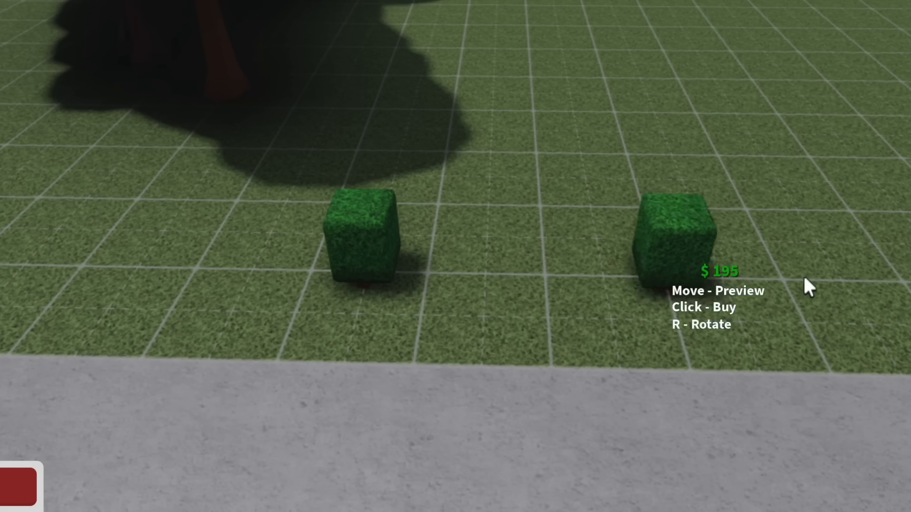
click(685, 232)
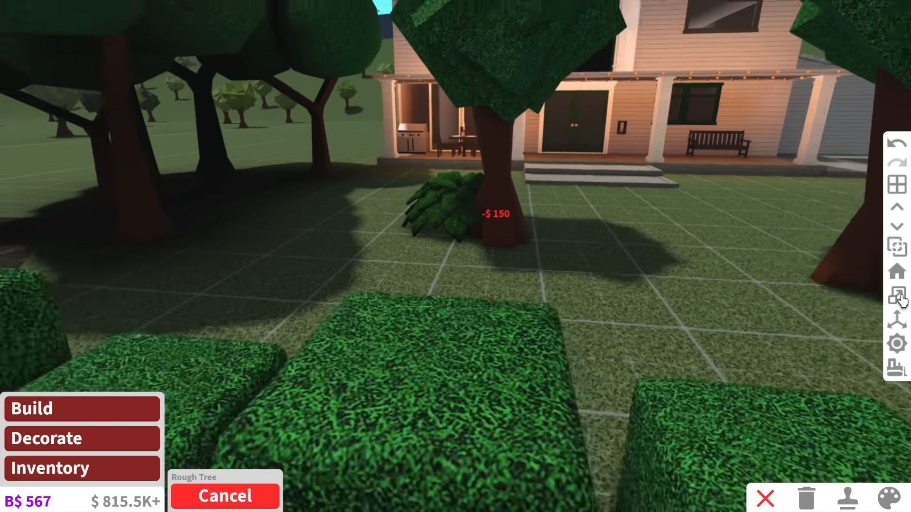
click(893, 498)
text(tub)
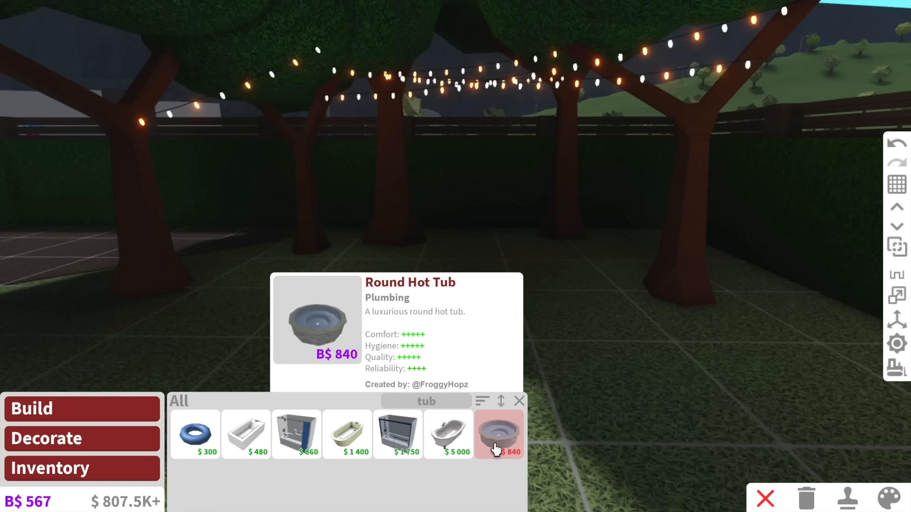
Place the Round Hot Tub under the trees and park a dark car on the driveway.
click(499, 433)
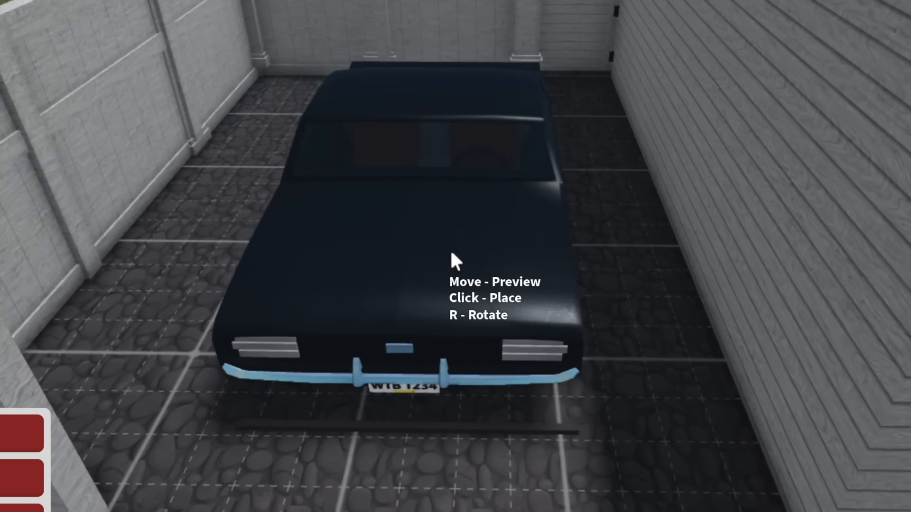
click(454, 260)
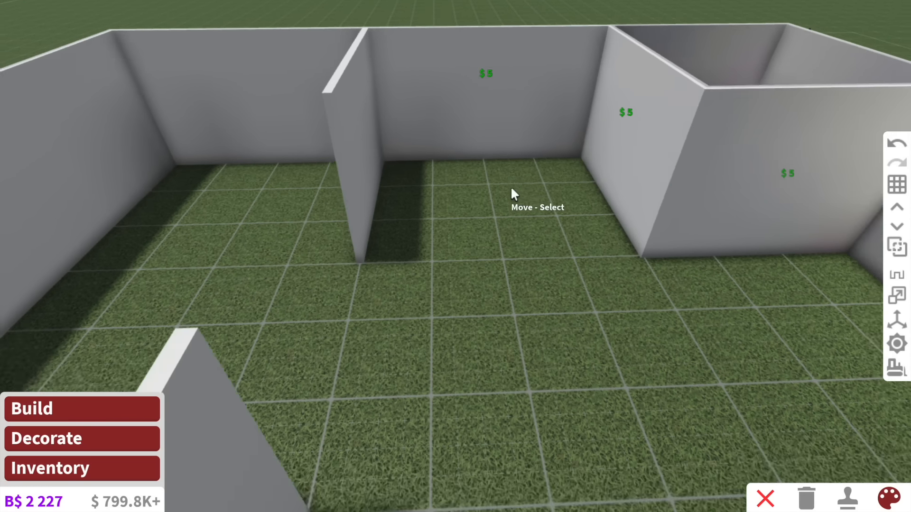
Draw the interior partition walls dividing the floor into rooms.
click(893, 498)
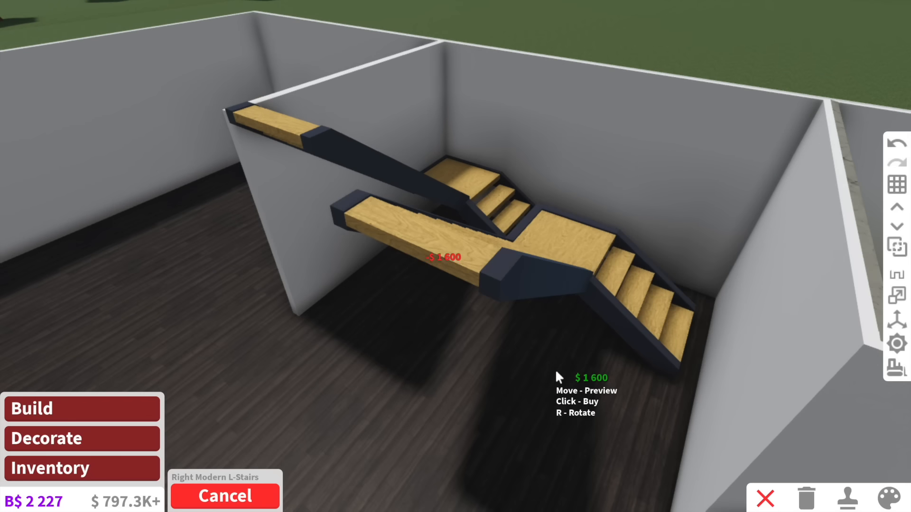
Place the Right Modern L-Stairs climbing toward the upper floor.
click(895, 498)
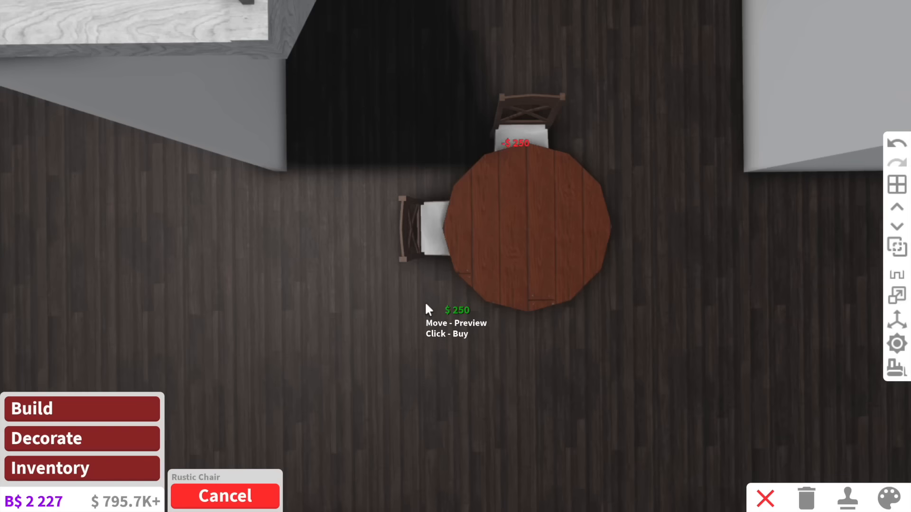
Seat a Rustic Chair at the round table, hang the Fancy Wide Painting, and fit the Fine French Door.
click(894, 498)
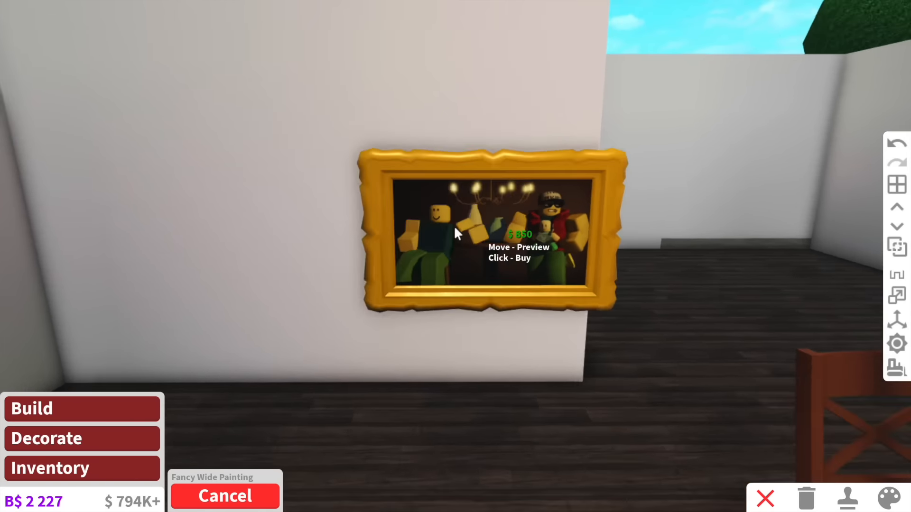
click(895, 498)
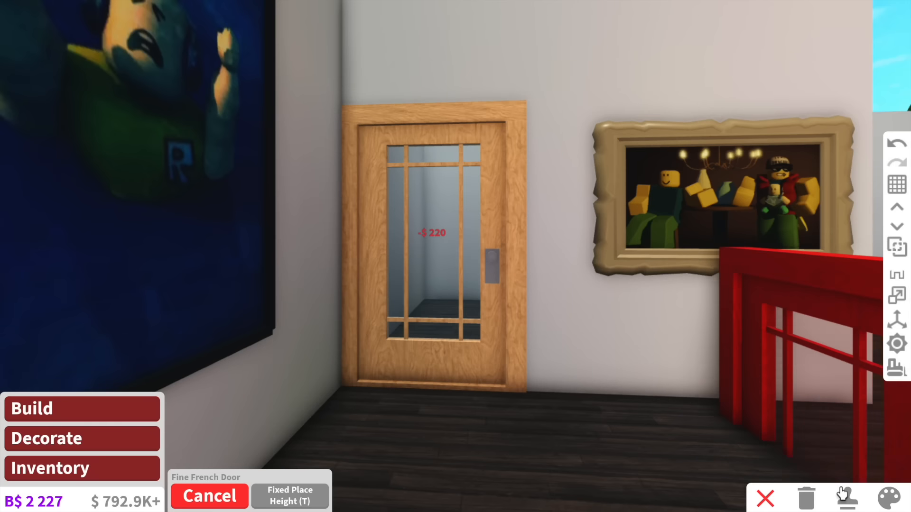
click(897, 498)
text(towe)
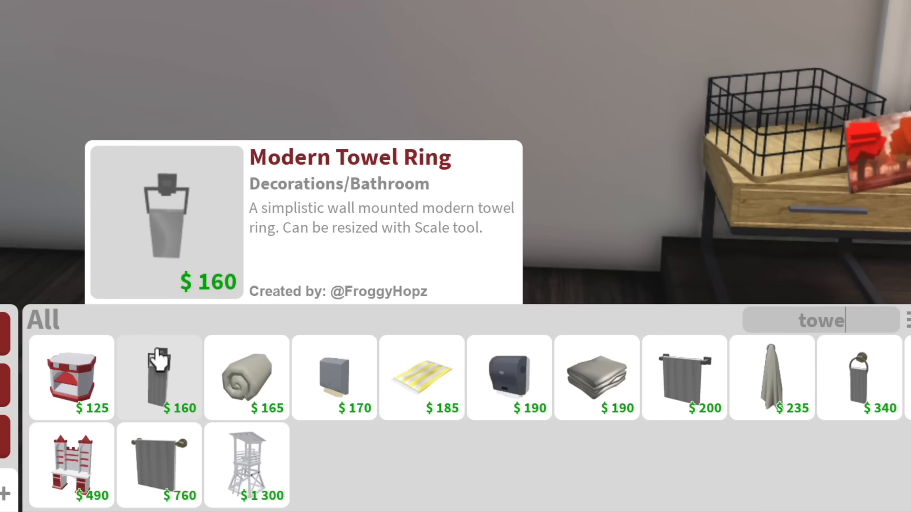
Choose the Modern Towel Ring from the towel search results for the bathroom.
click(246, 377)
text(hood)
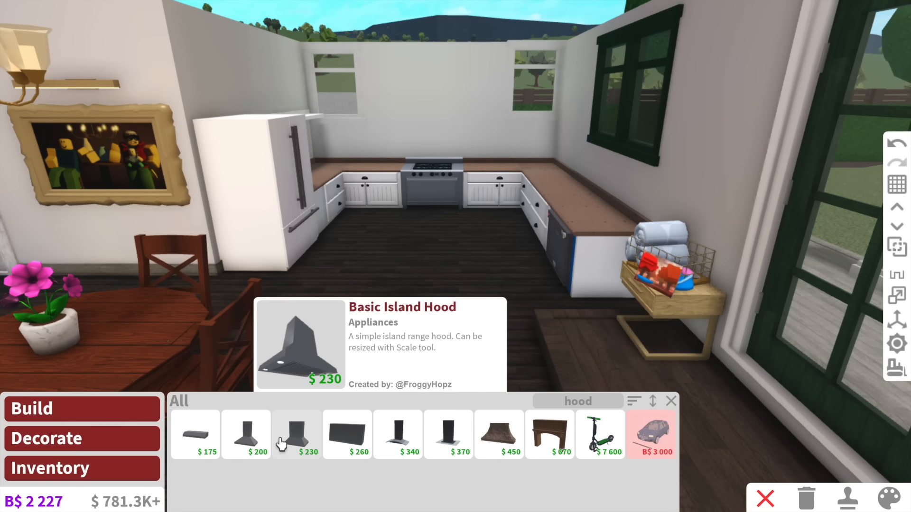
Select the Basic Island Hood to go above the kitchen stove.
click(245, 434)
text(tabl)
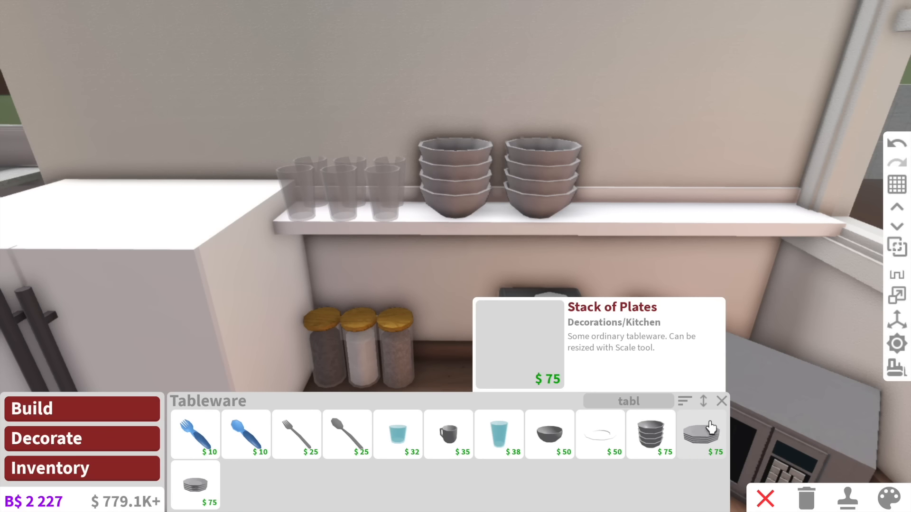
Put a Stack of Plates on the shelf and a Knife Block on the counter near the stove.
click(194, 485)
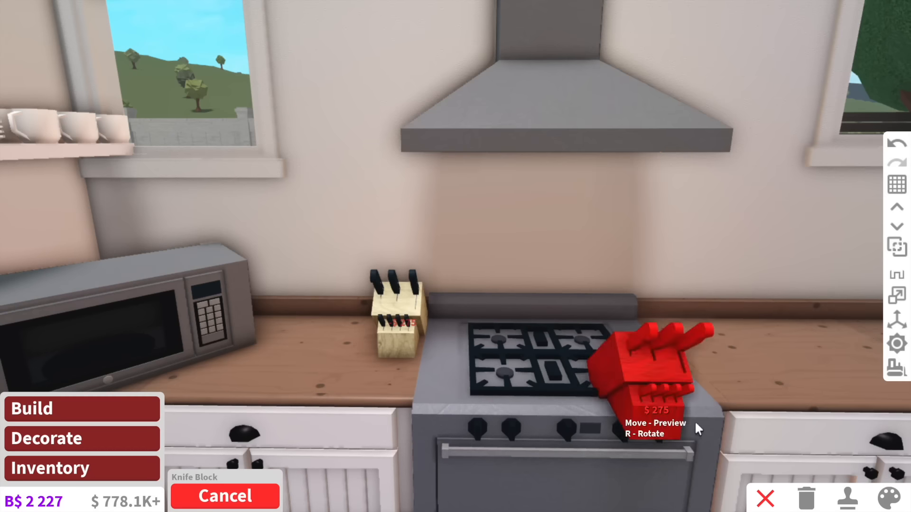
click(894, 498)
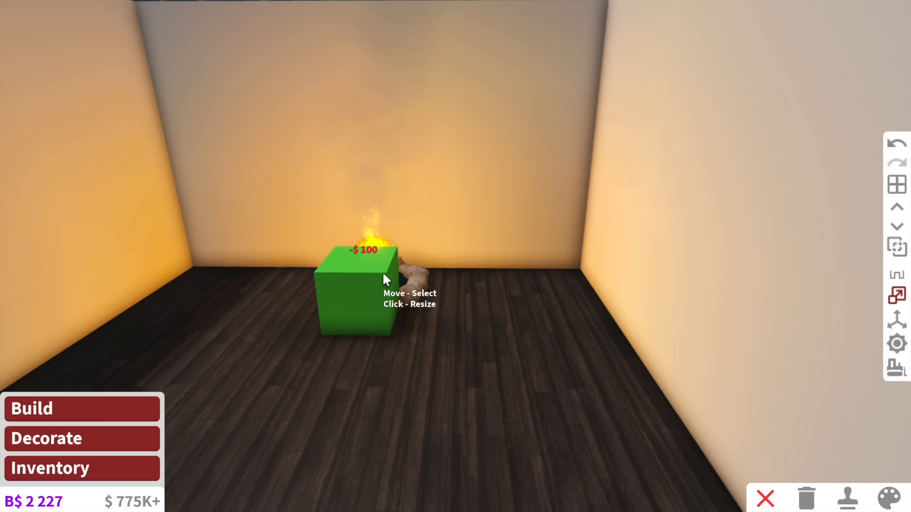
Resize the fire block, then add a flat-screen TV and Fireplace Tools to the fireplace wall.
click(360, 285)
text(tv)
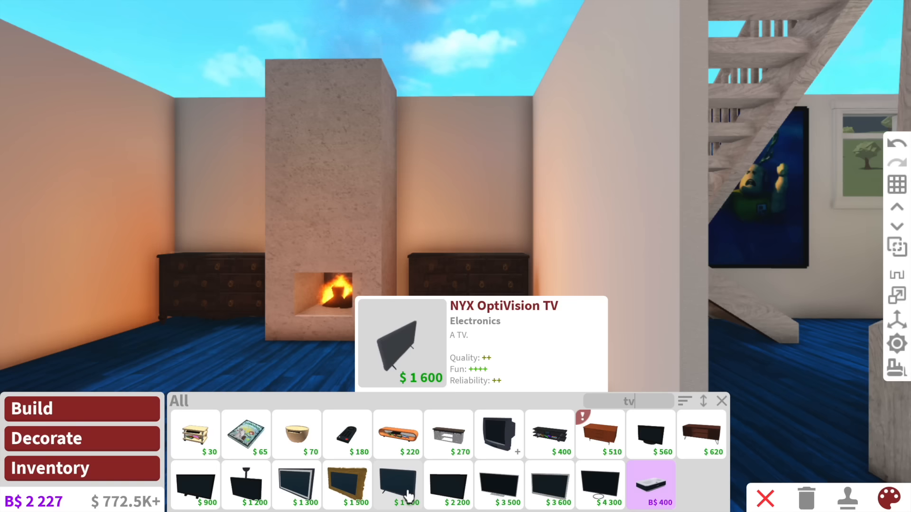
click(398, 485)
text(fire)
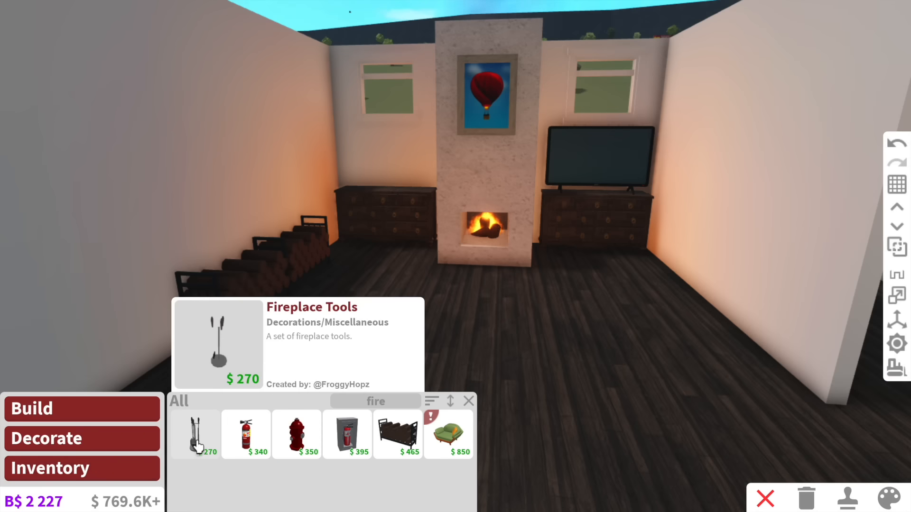
click(193, 434)
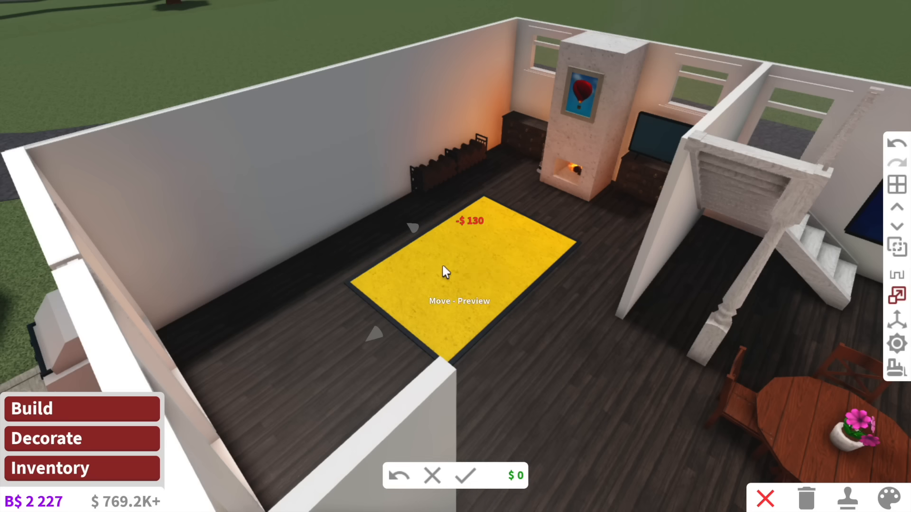
Size the living-room rug, add Basic Rectangular Pillows and a lamp on the marble side table.
click(895, 498)
text(pill)
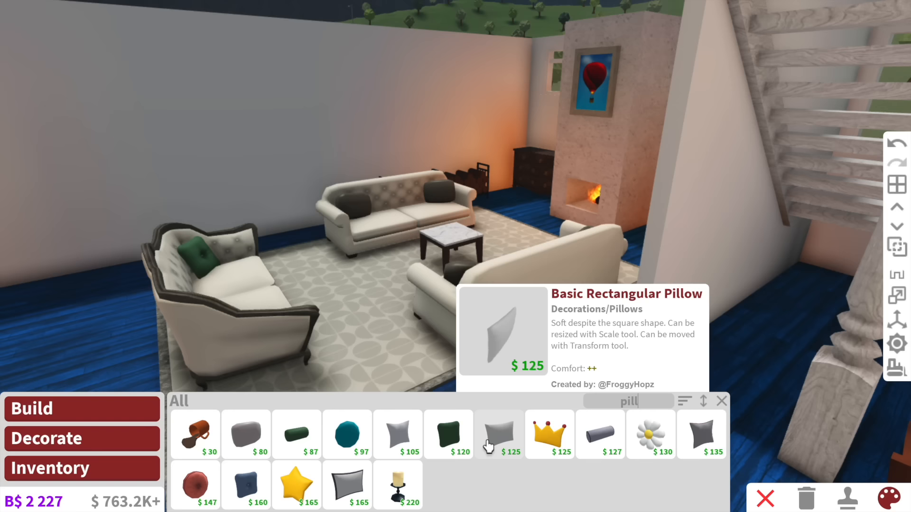
click(347, 485)
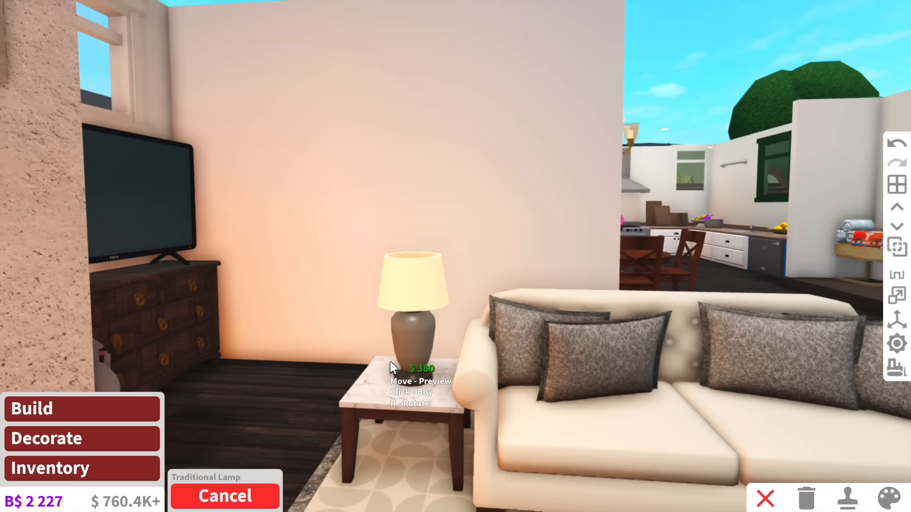
click(895, 498)
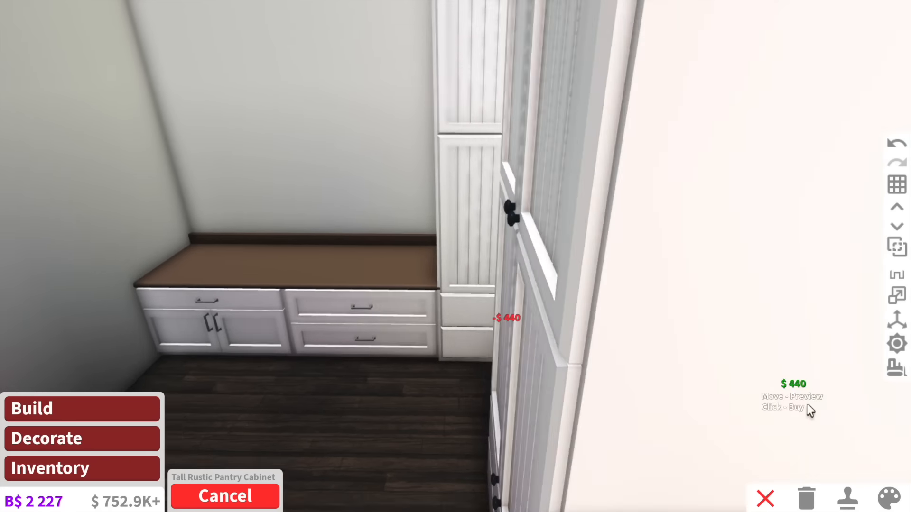
Place the Tall Rustic Pantry Cabinet beside the white counters.
click(892, 498)
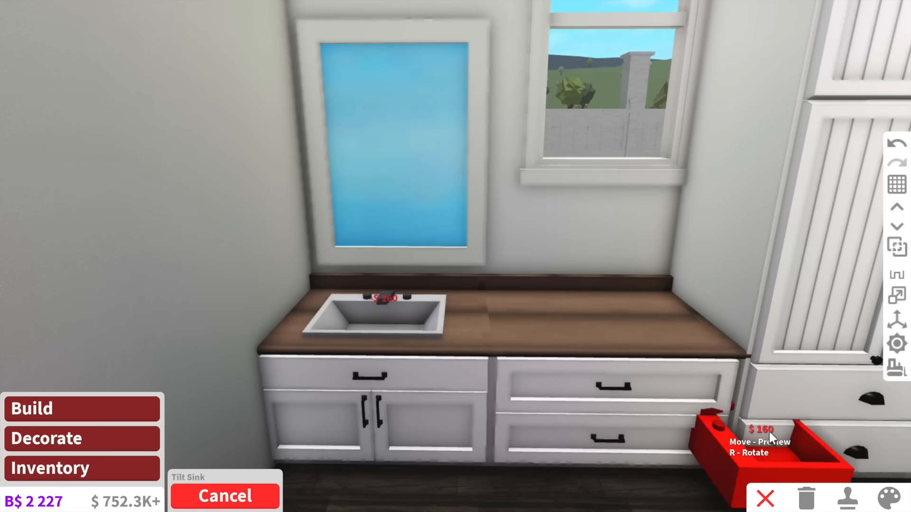
Set the Tilt Sink into the vanity counter and place a Rough Plant beside it.
click(896, 498)
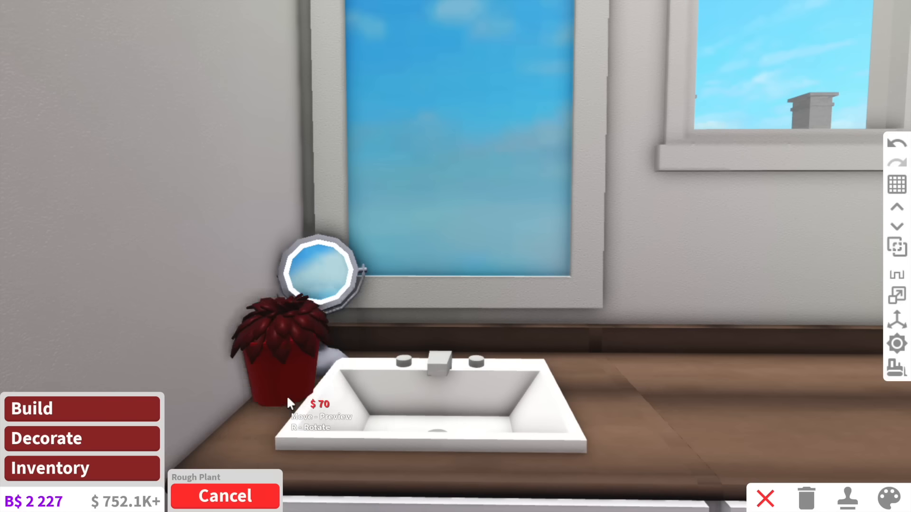
click(888, 498)
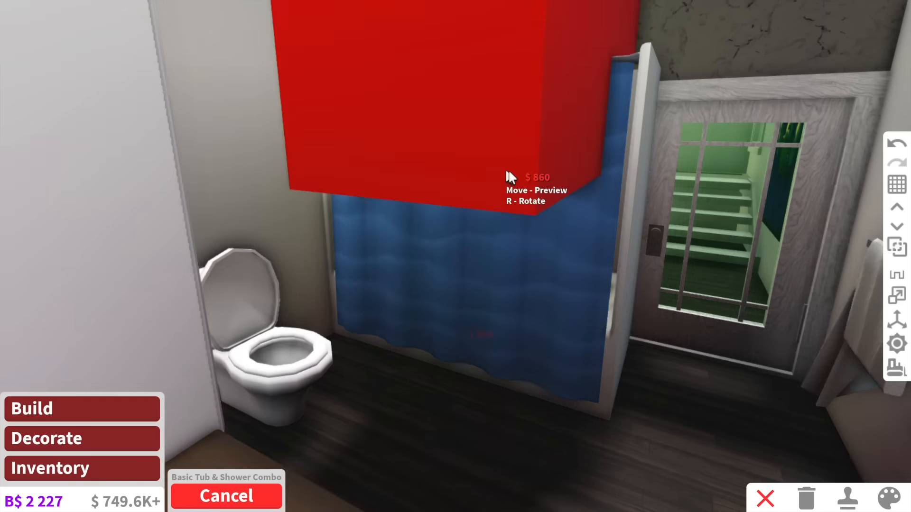
Place the Basic Tub & Shower Combo beside the toilet.
click(896, 498)
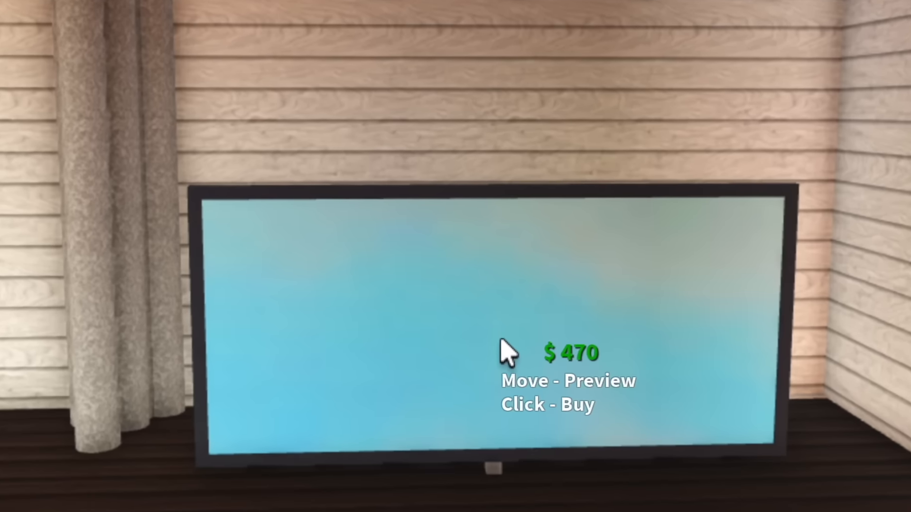
Buy the wide flat-screen TV against the wood-plank wall beside the curtain.
click(505, 349)
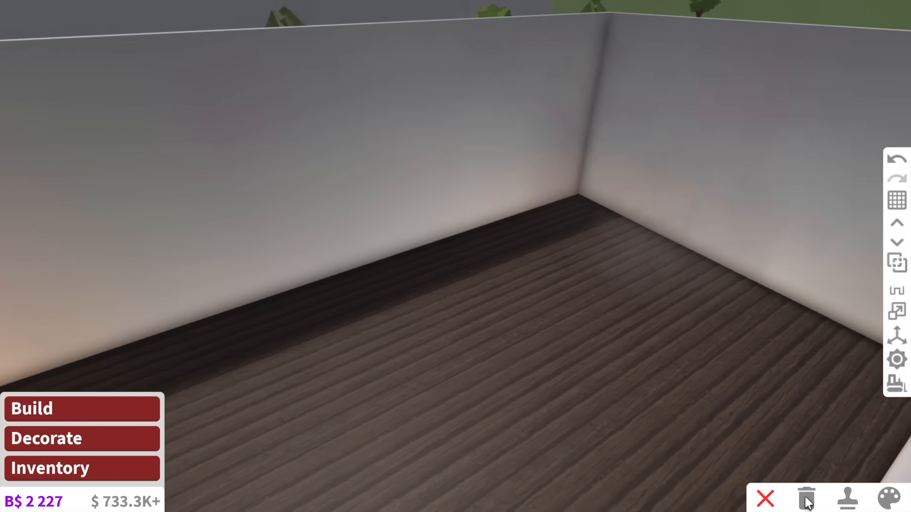
Paint the bedroom wall Institutional white and hang Fairy Lights above the bed.
click(894, 498)
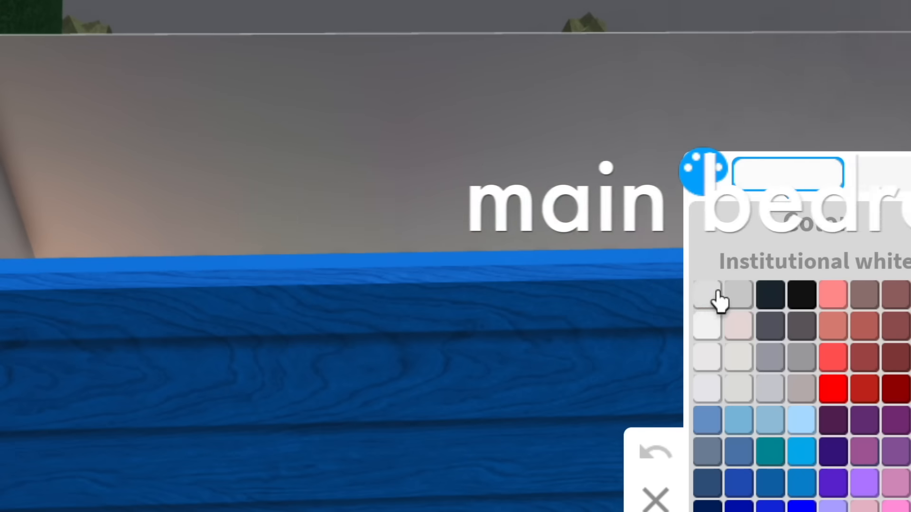
click(706, 296)
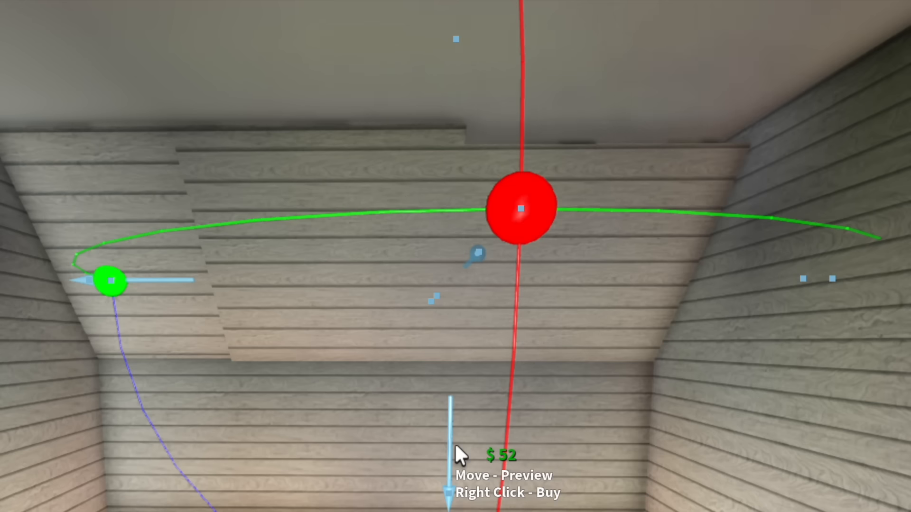
mouse_move(459, 454)
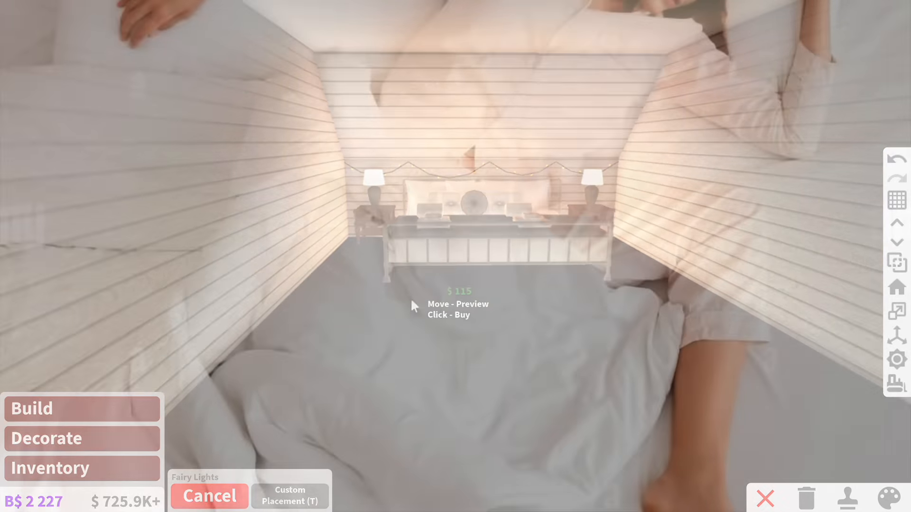
click(208, 496)
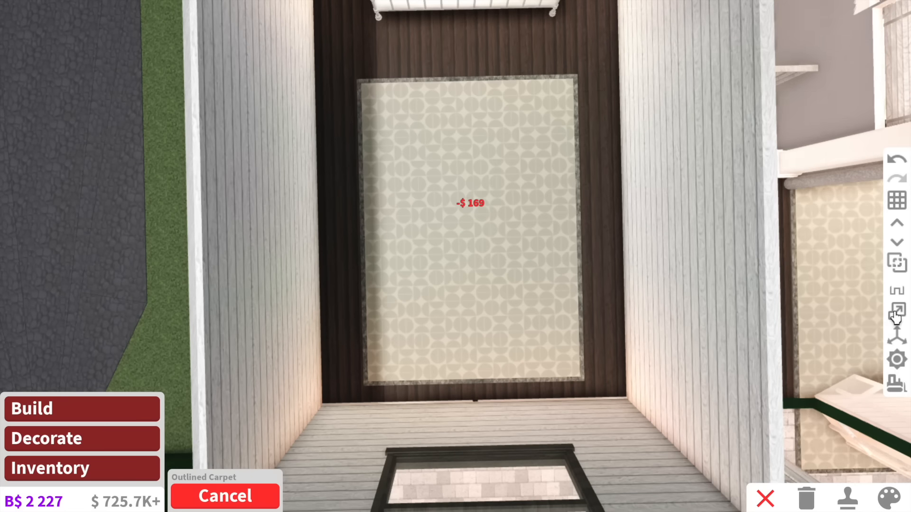
Lay the Outlined Carpet on the bedroom floor.
click(897, 312)
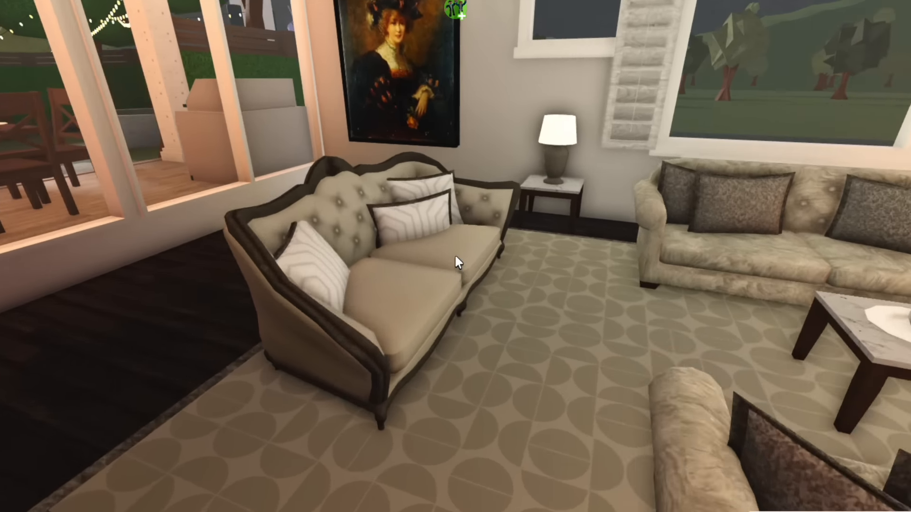
Walk the avatar down the wooden staircase into the finished bedroom on the lower floor.
click(459, 261)
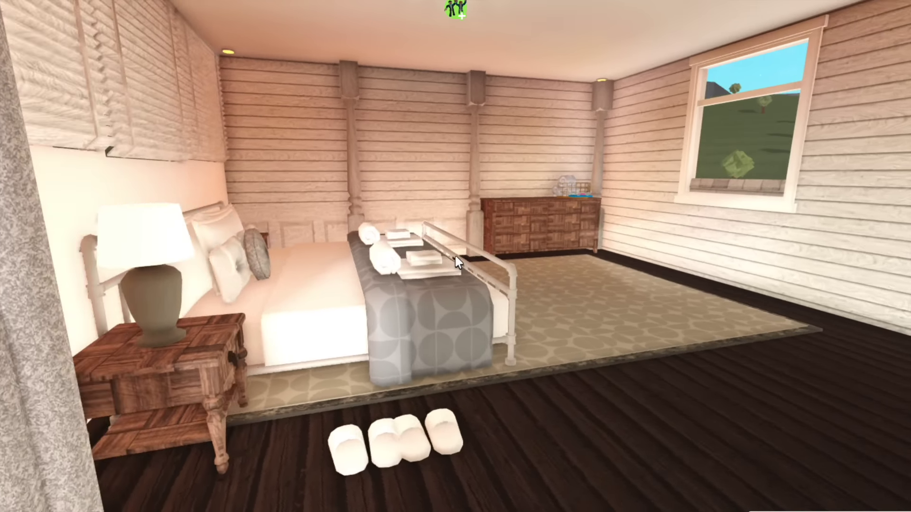
mouse_move(460, 261)
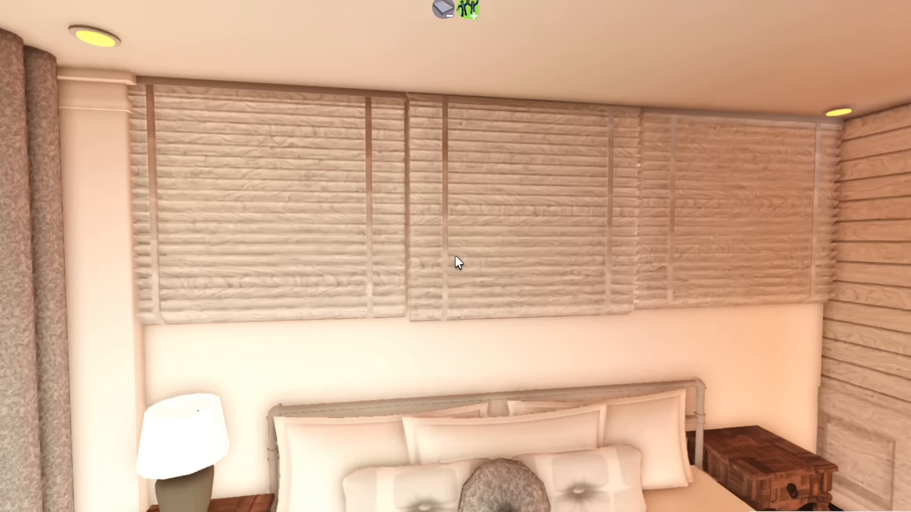
mouse_move(460, 262)
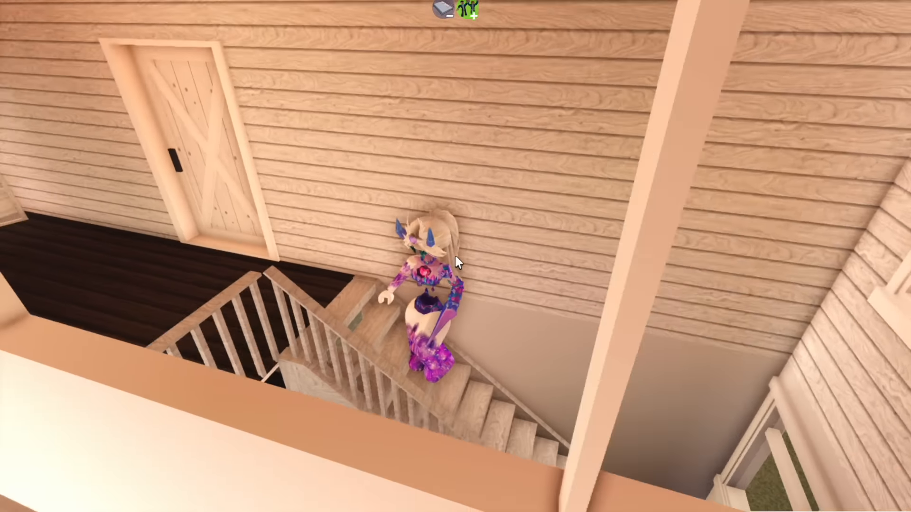